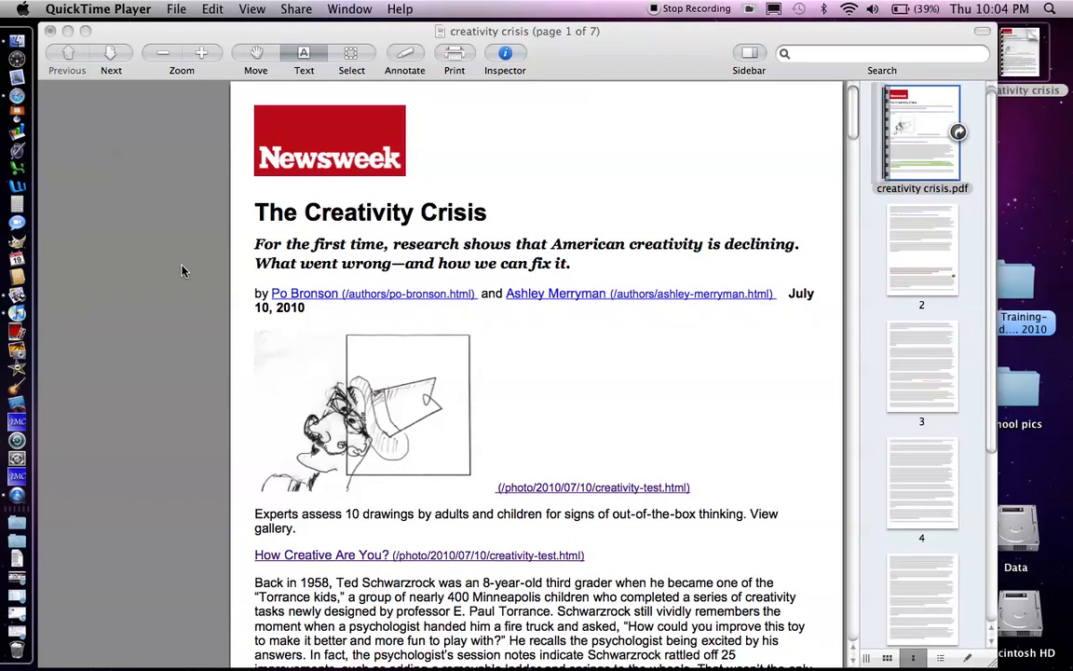
mouse_move(159, 201)
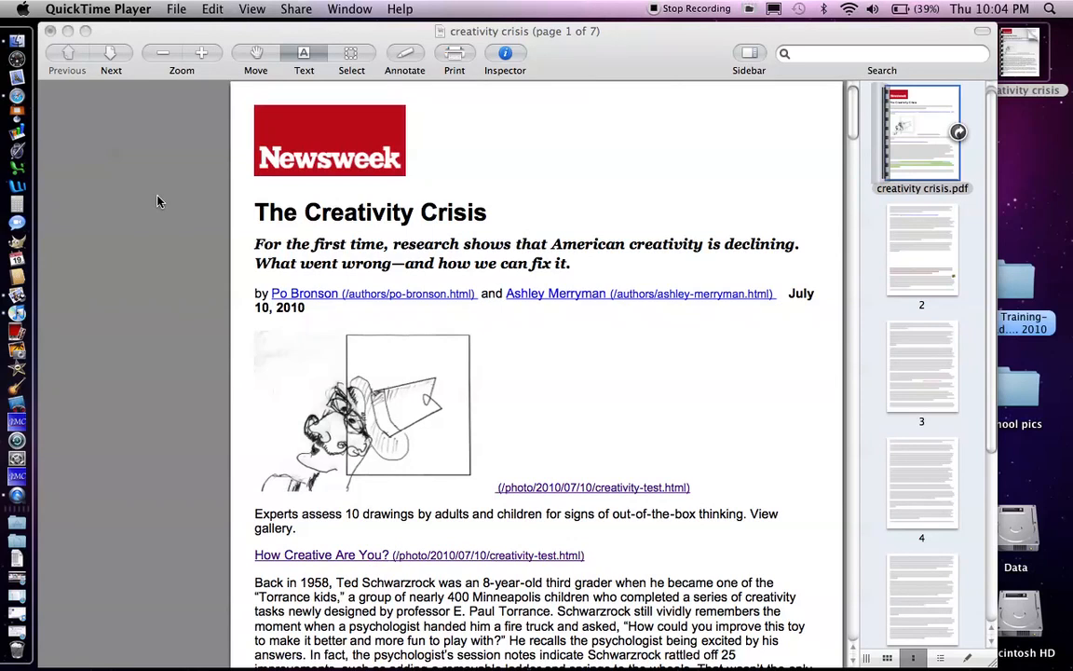
mouse_move(693, 380)
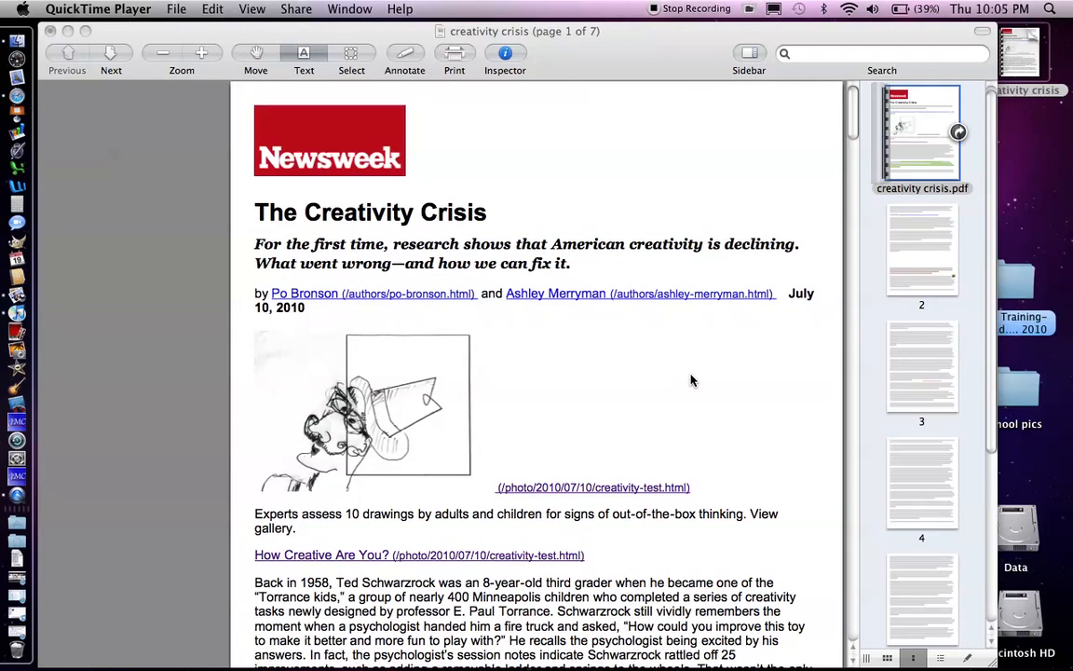
mouse_move(215, 328)
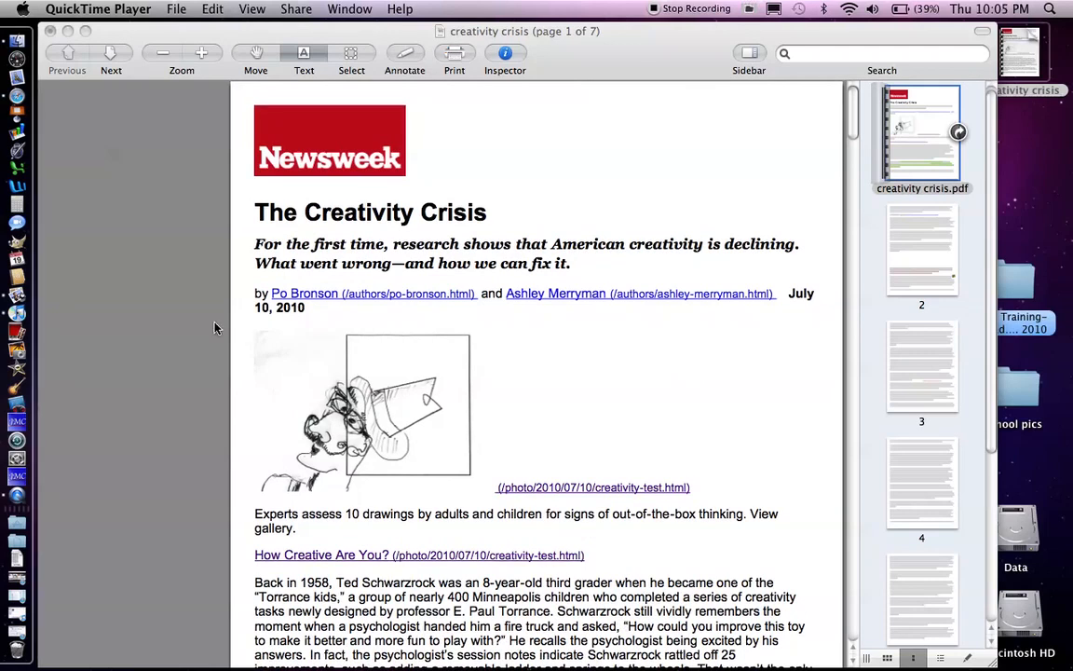
mouse_move(153, 328)
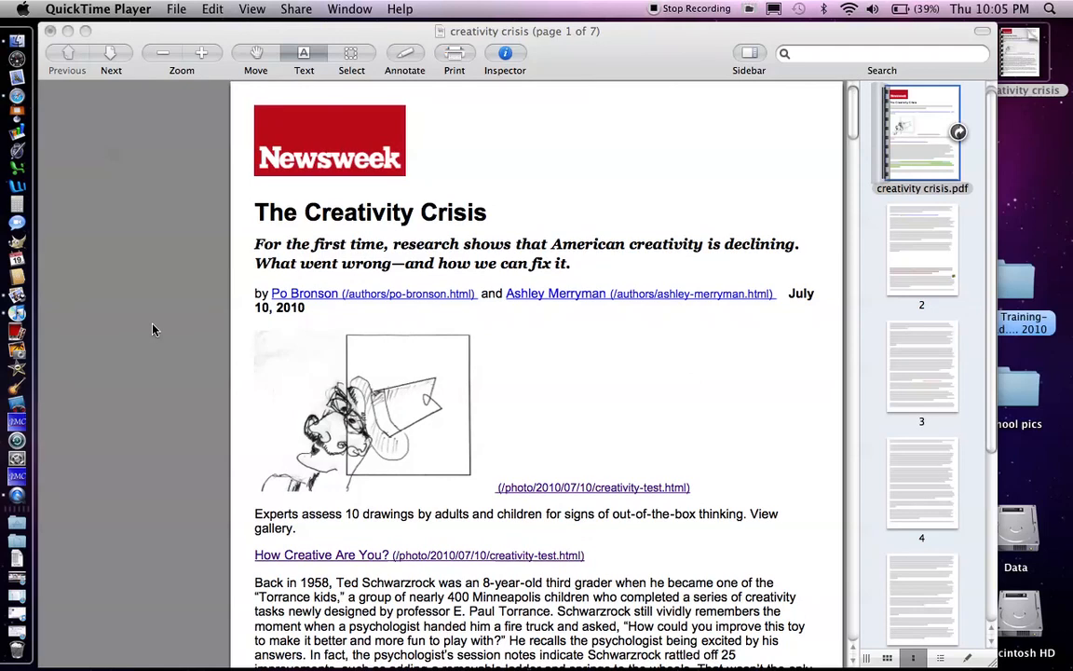
mouse_move(279, 313)
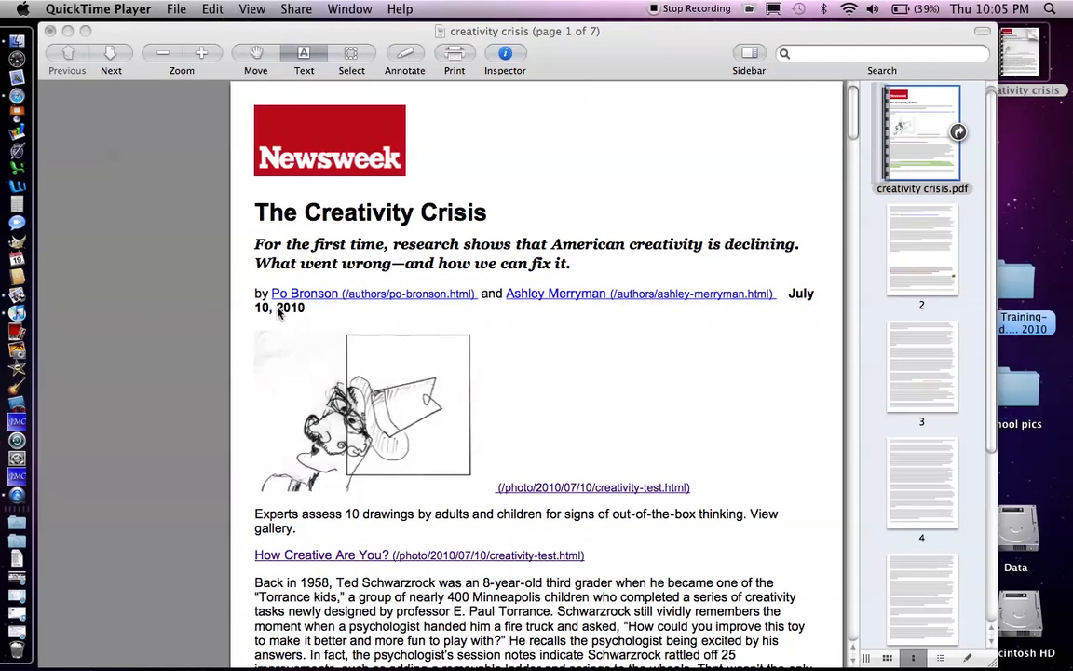
mouse_move(671, 376)
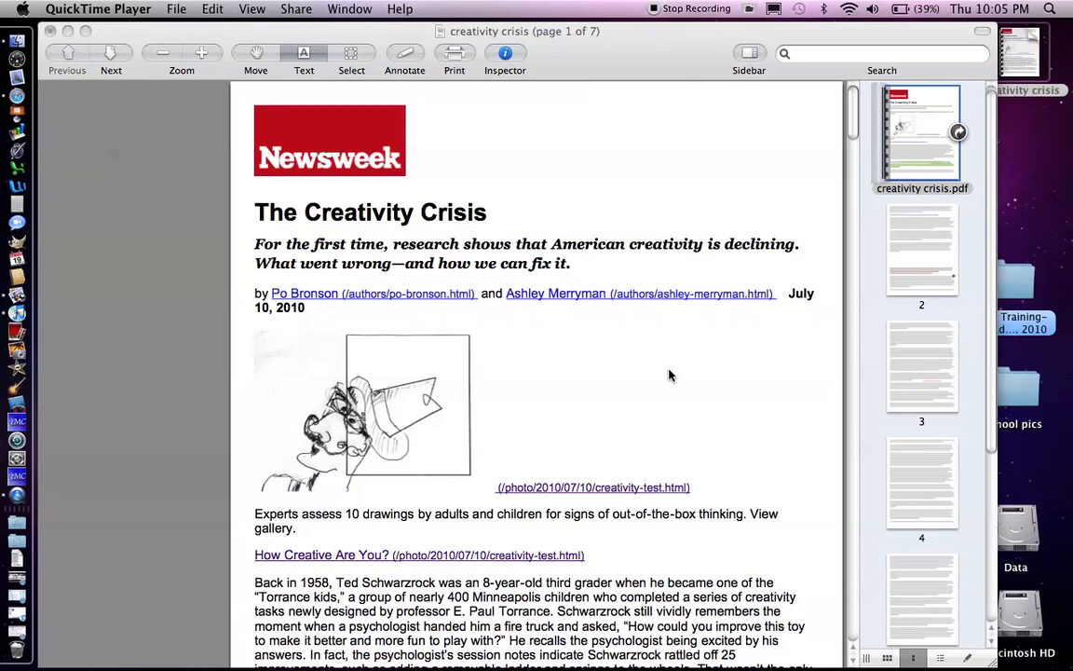
Step: Scroll through the PDF and return to page 1 with its green-highlighted creativity definition
scroll(down, 3)
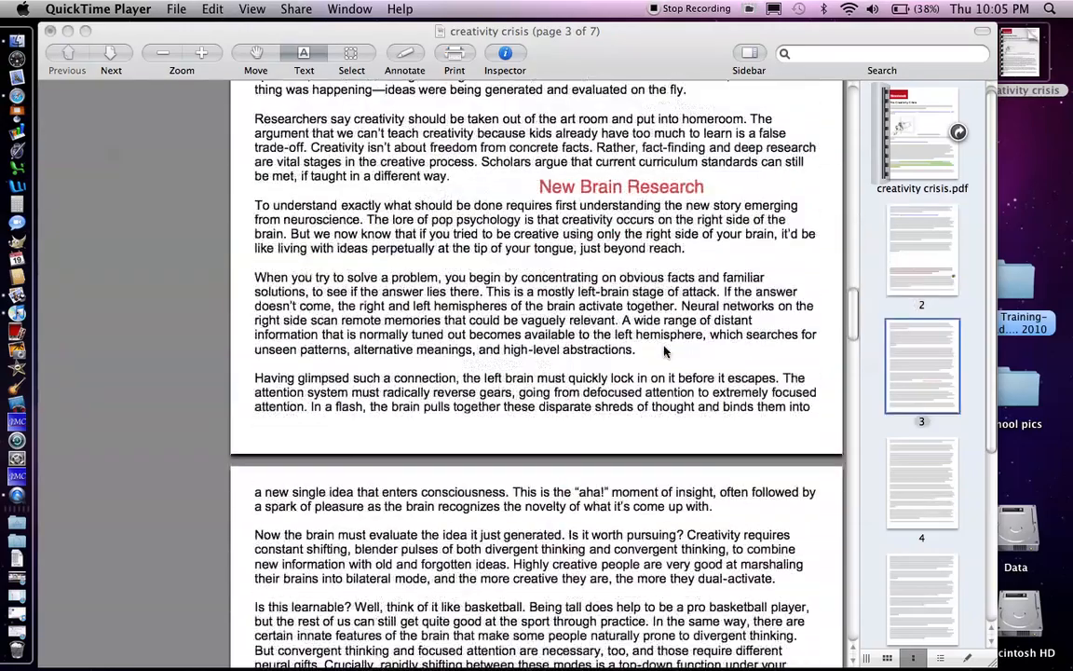
scroll(up, 3)
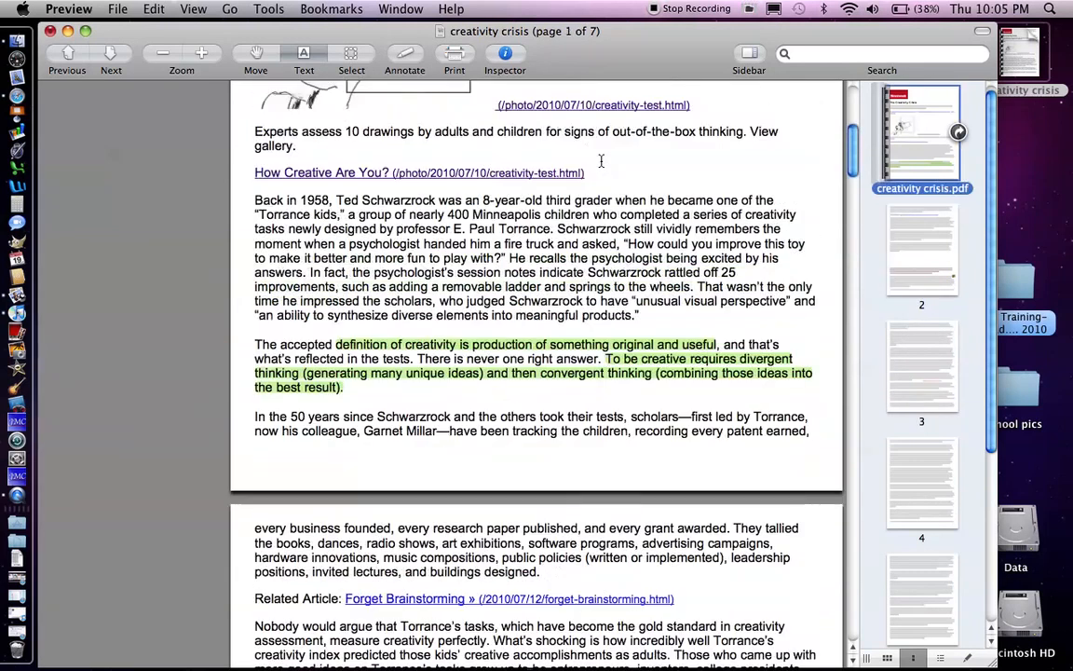
scroll(up, 3)
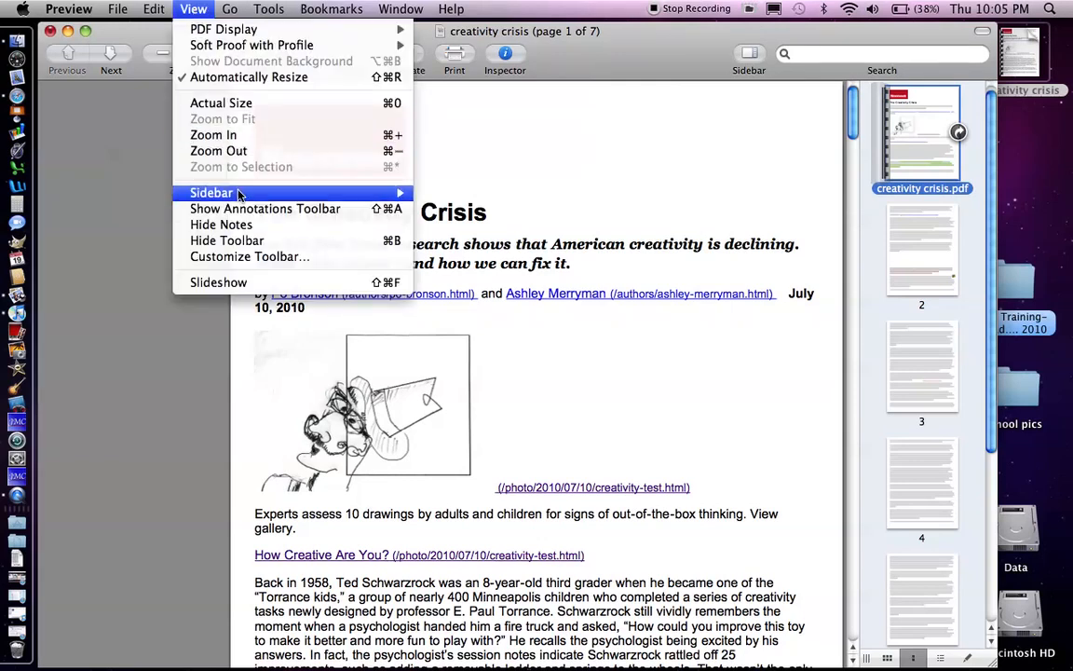
mouse_move(240, 208)
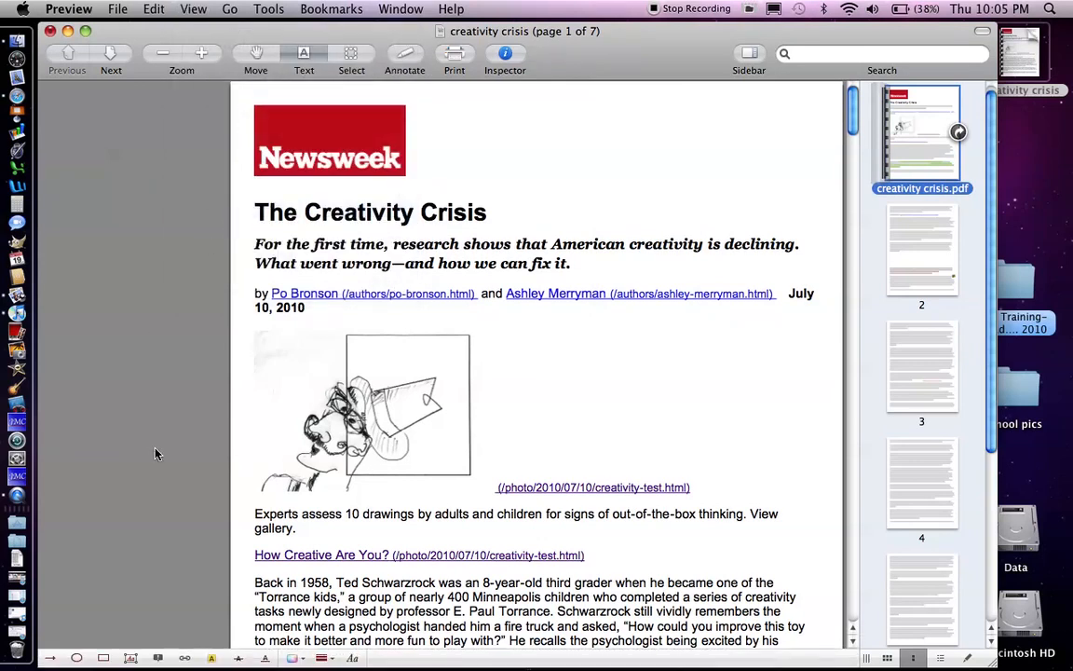
Step: Scroll forward to page 5 and locate the Treffinger Creative Problem-Solving Method paragraph
scroll(down, 3)
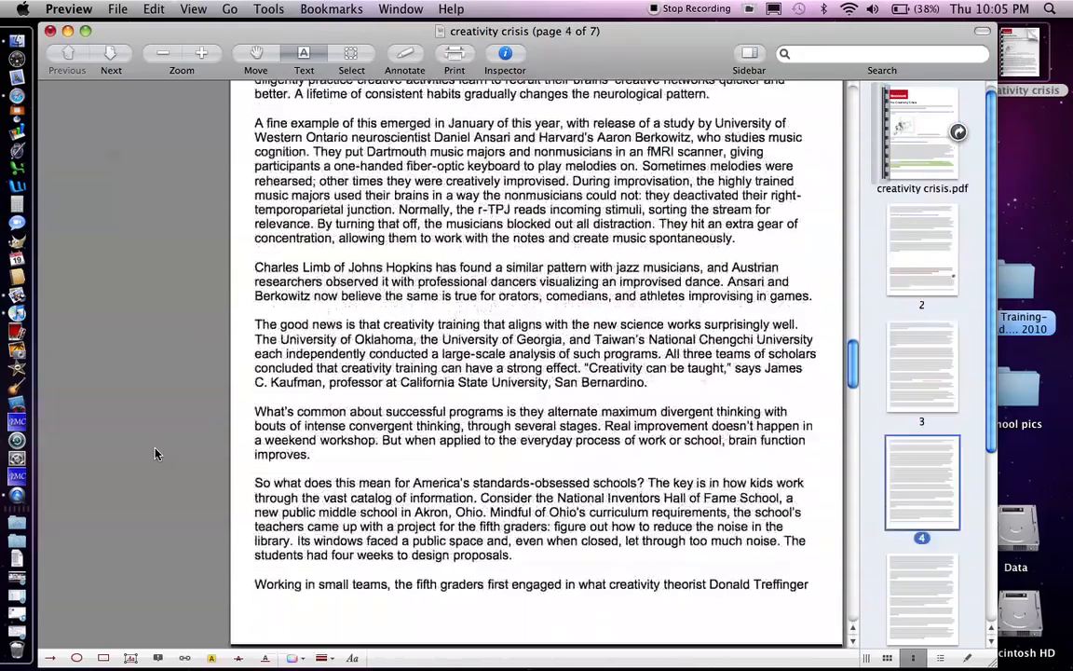
scroll(down, 3)
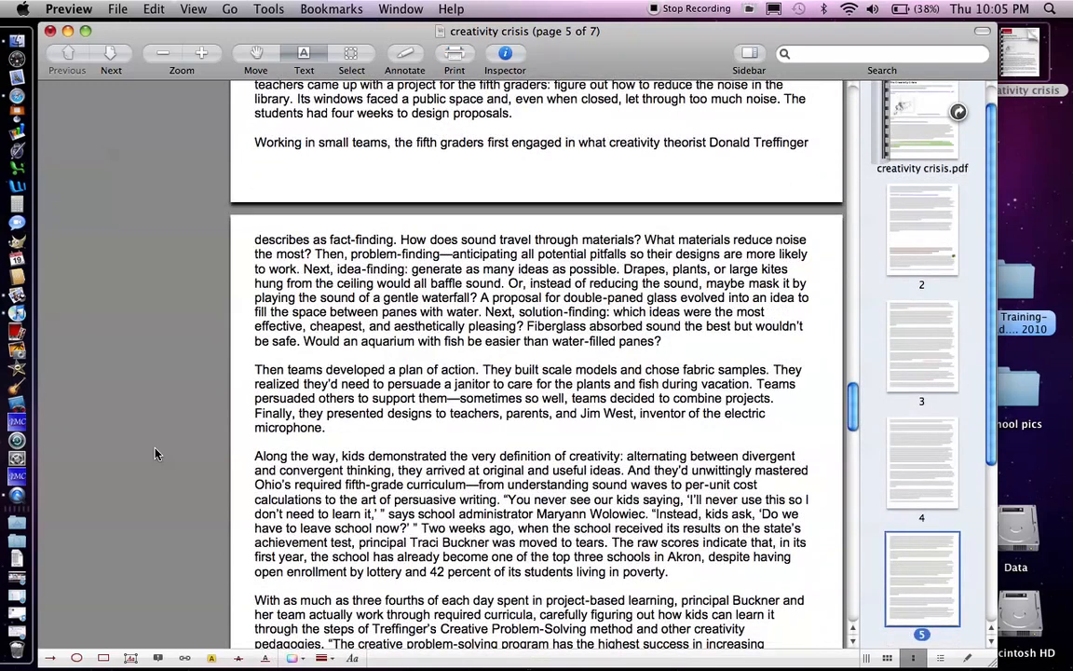
mouse_move(421, 296)
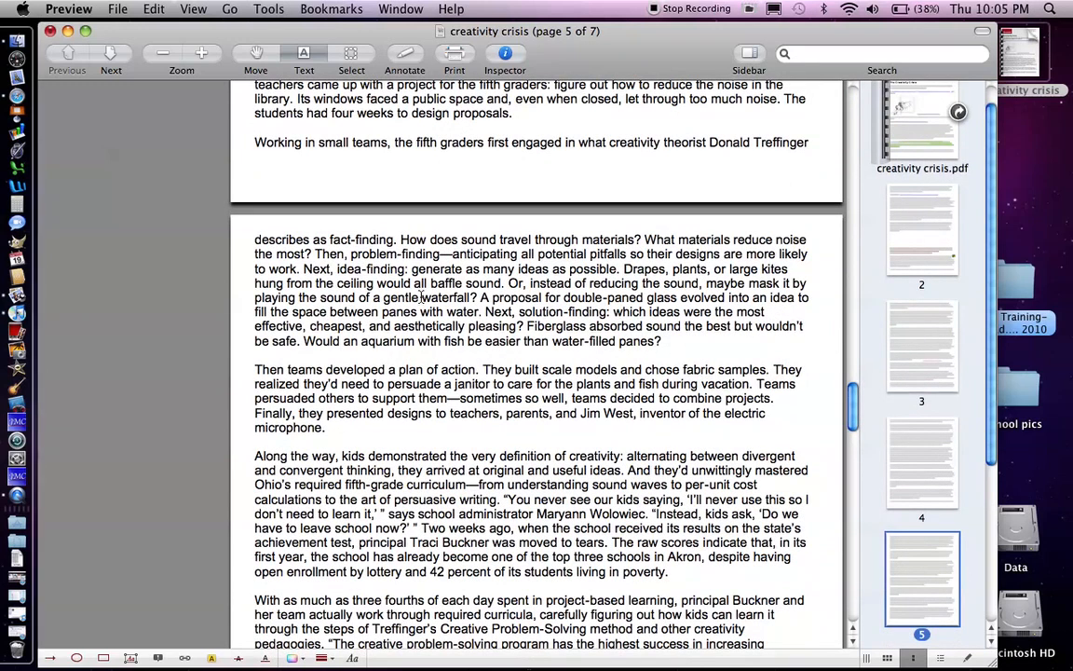
mouse_move(513, 179)
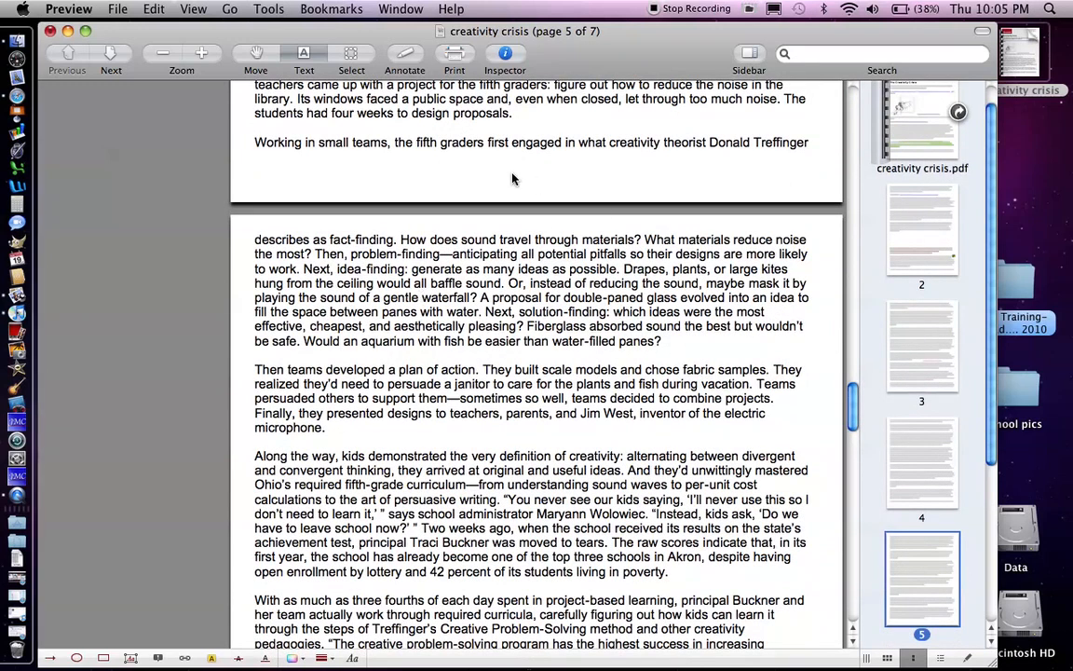
mouse_move(511, 171)
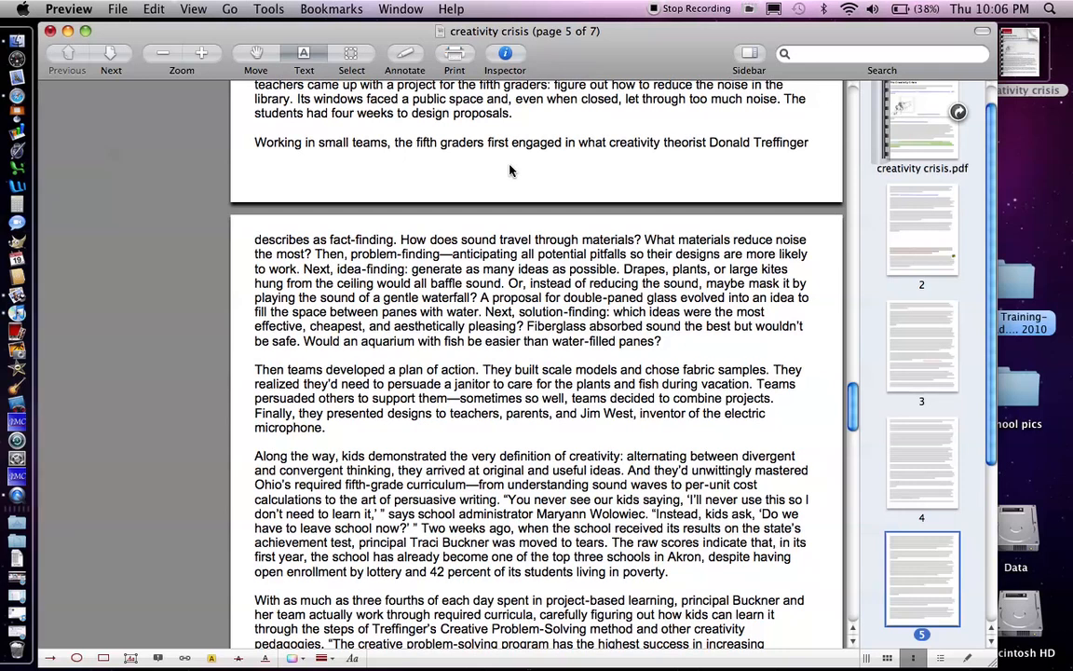
scroll(up, 3)
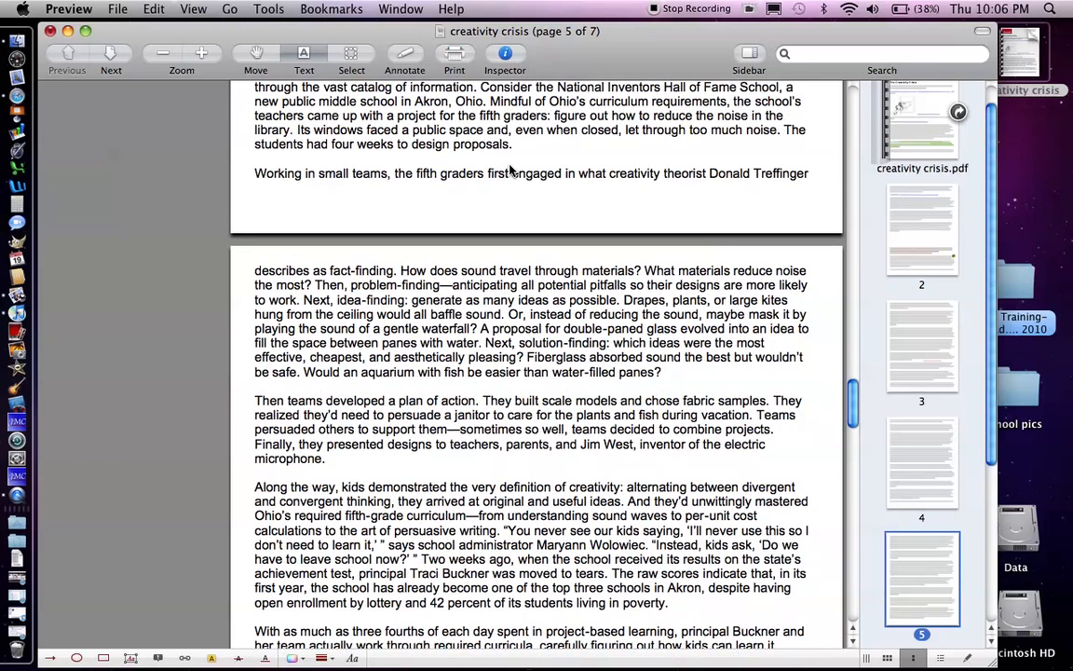
mouse_move(551, 168)
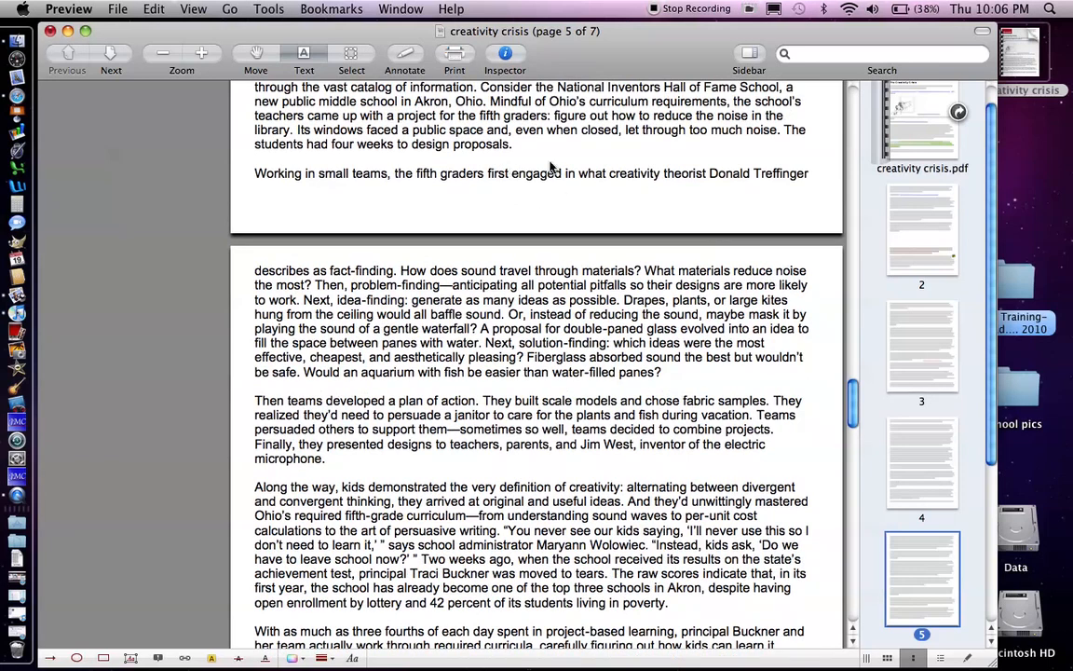
mouse_move(571, 149)
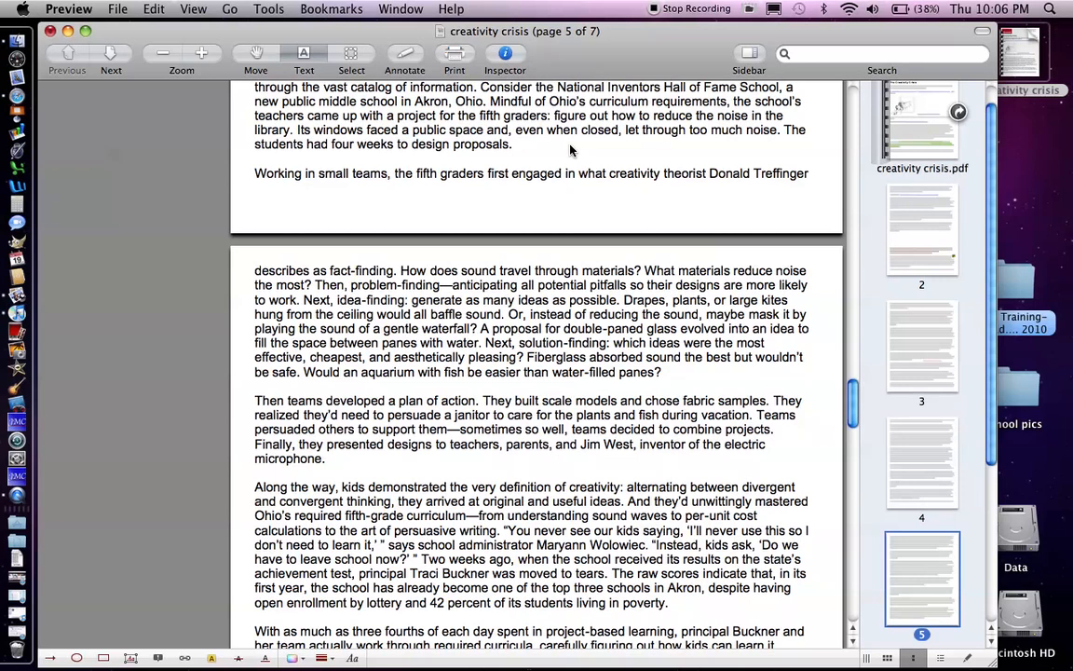
scroll(down, 3)
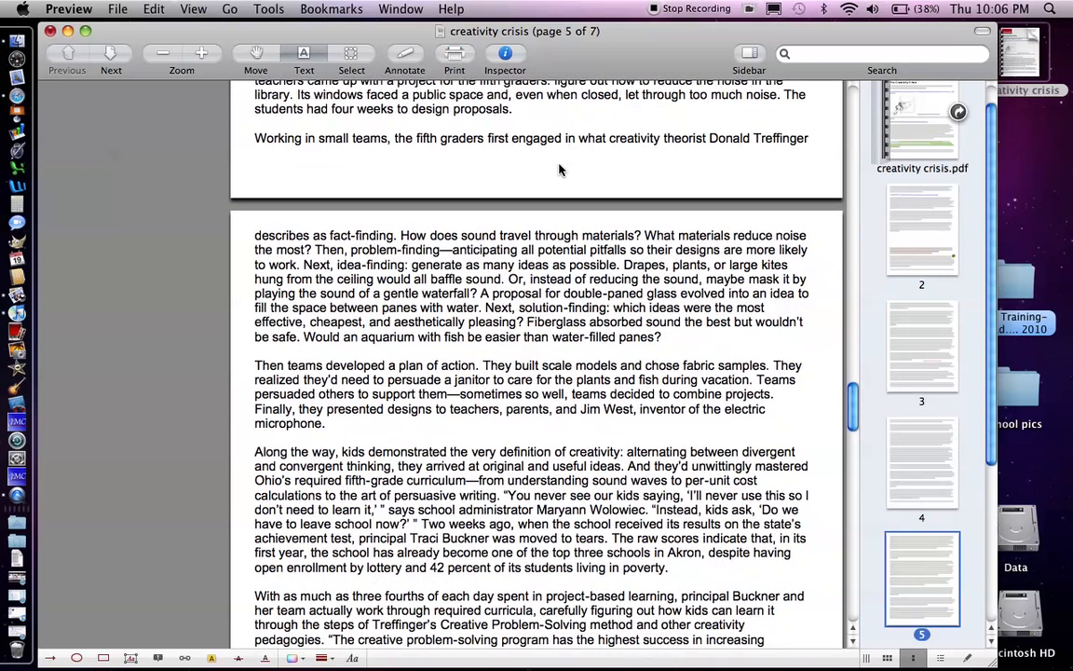
scroll(down, 3)
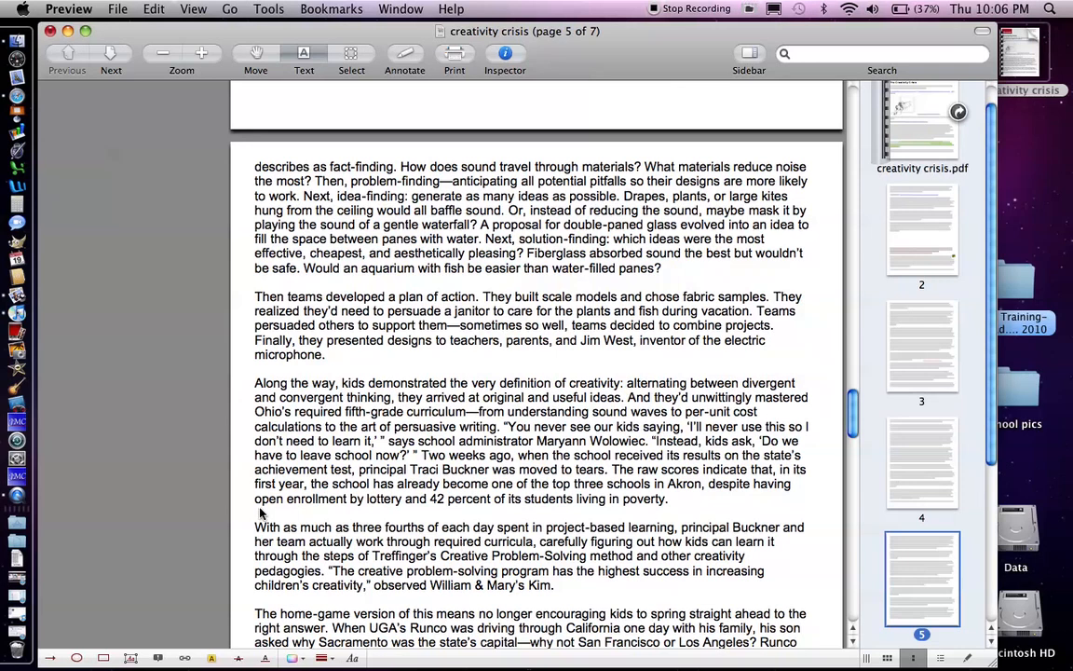
mouse_move(205, 645)
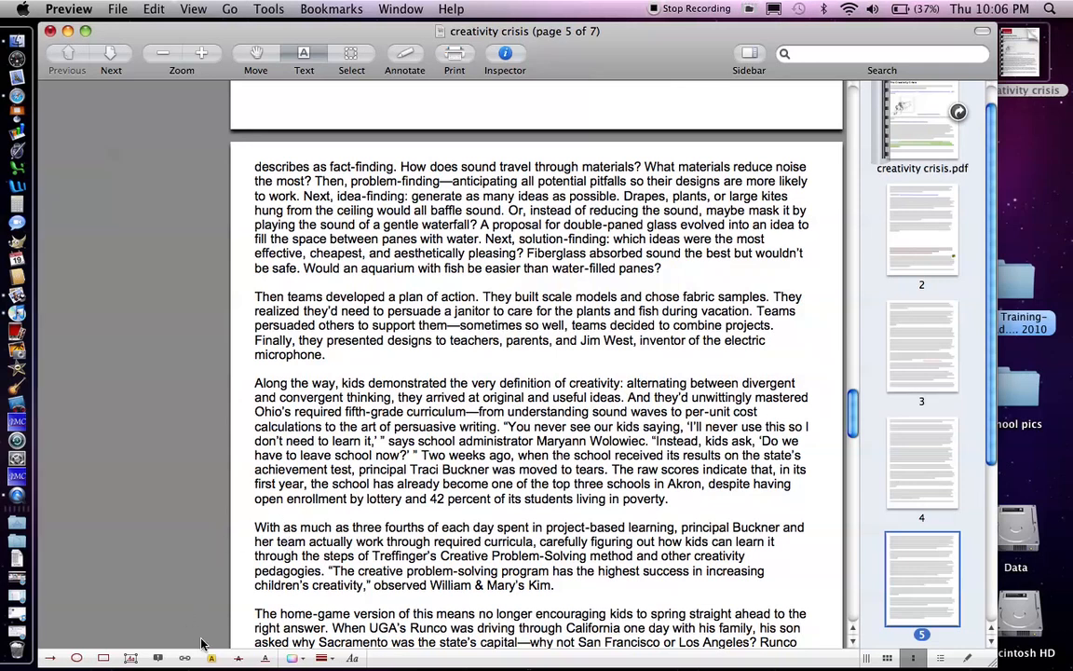
mouse_move(185, 660)
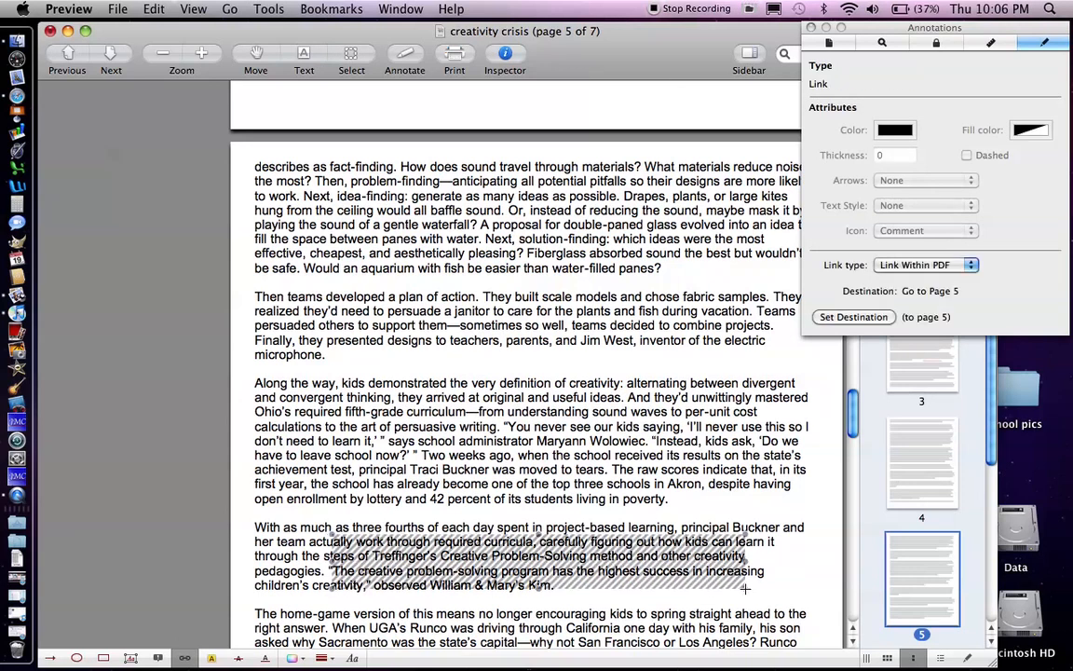
mouse_move(17, 93)
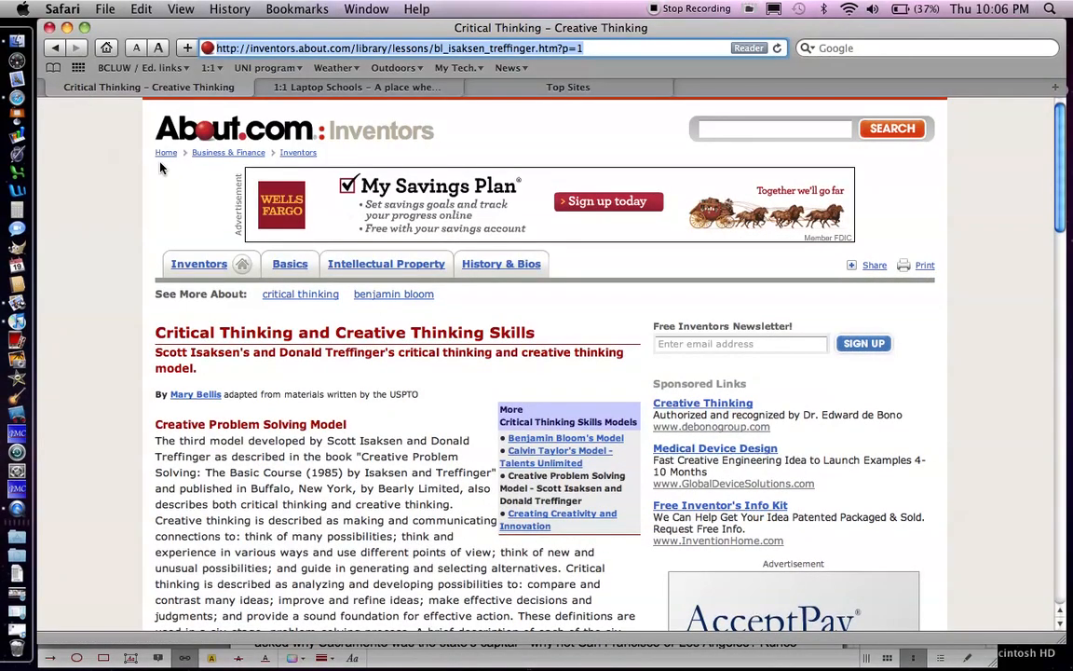
Step: Read through the About.com Isaksen and Treffinger six-stage model page in Safari, then return to Preview
scroll(down, 3)
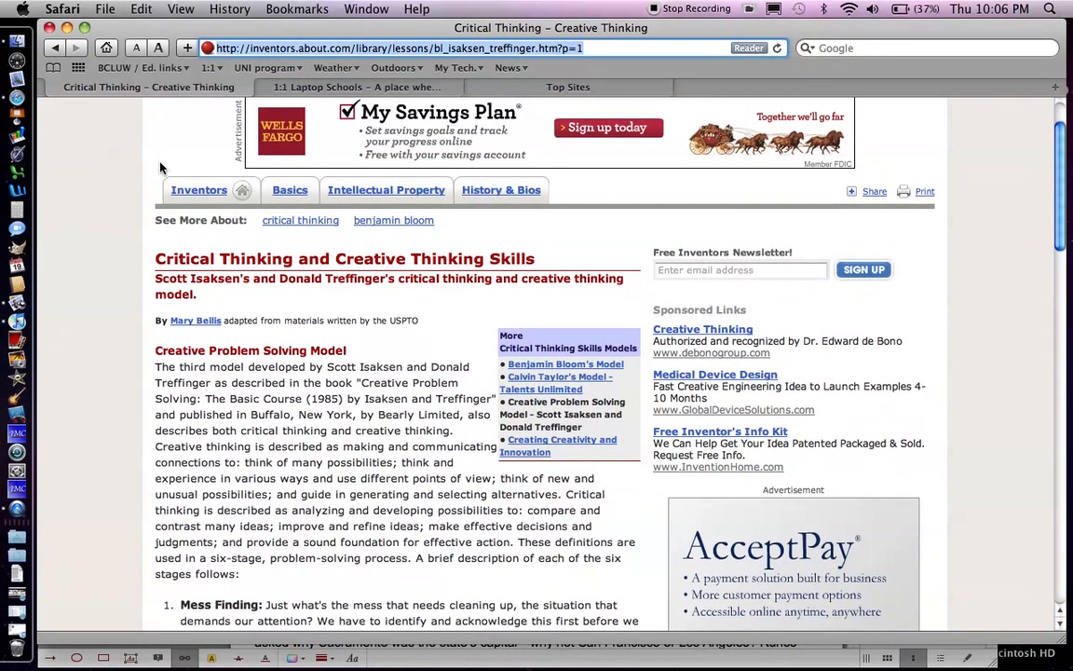
mouse_move(201, 254)
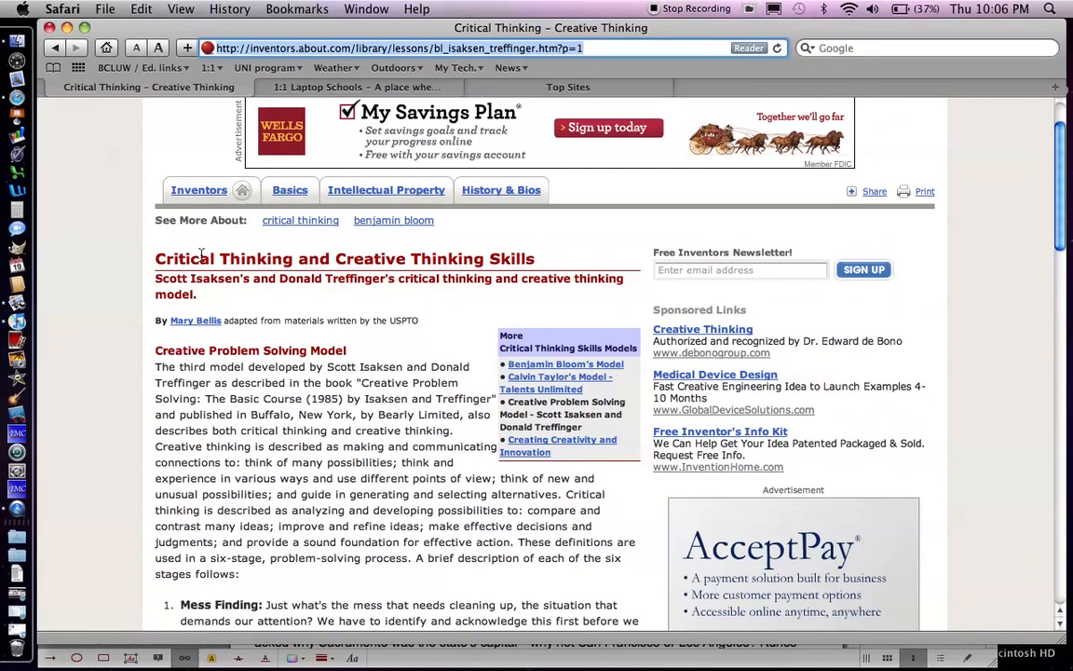
scroll(down, 3)
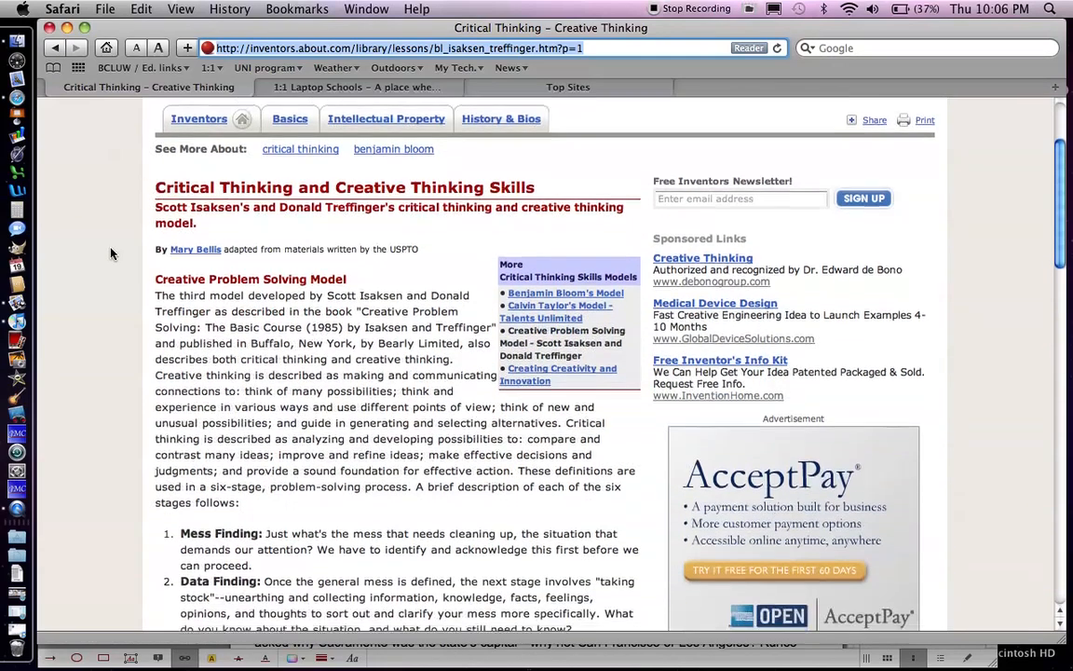
scroll(down, 3)
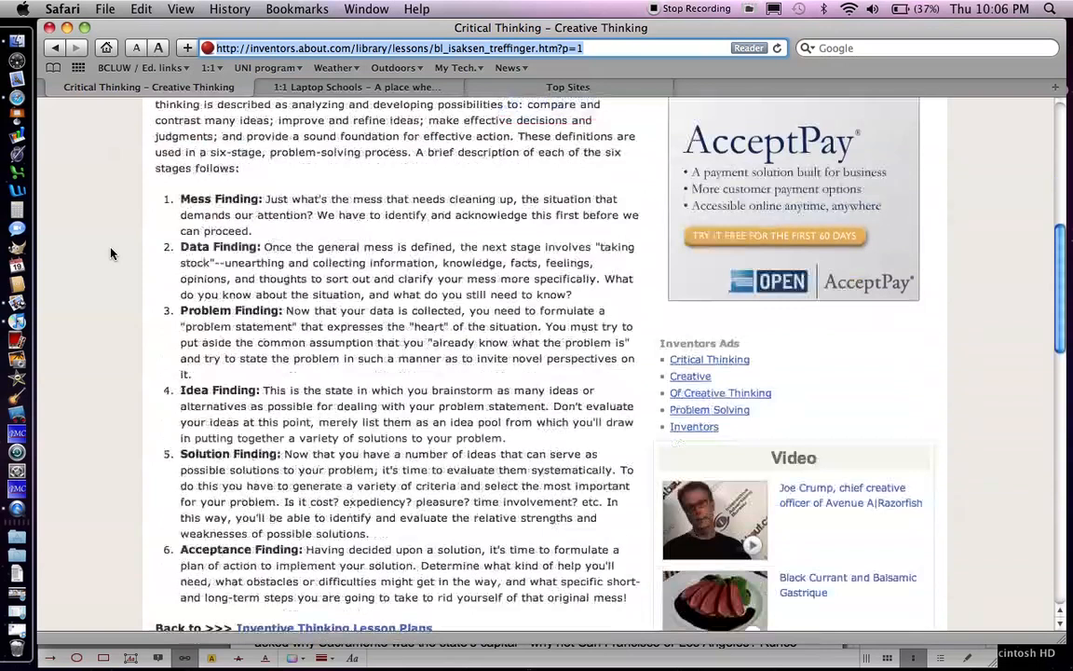
scroll(down, 3)
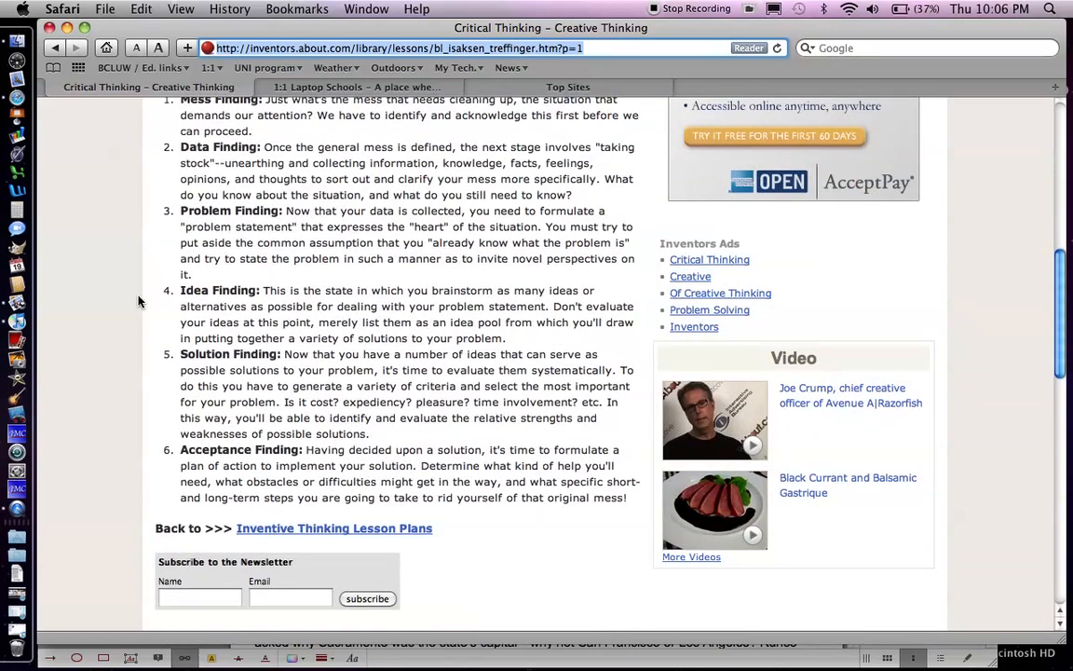
scroll(up, 3)
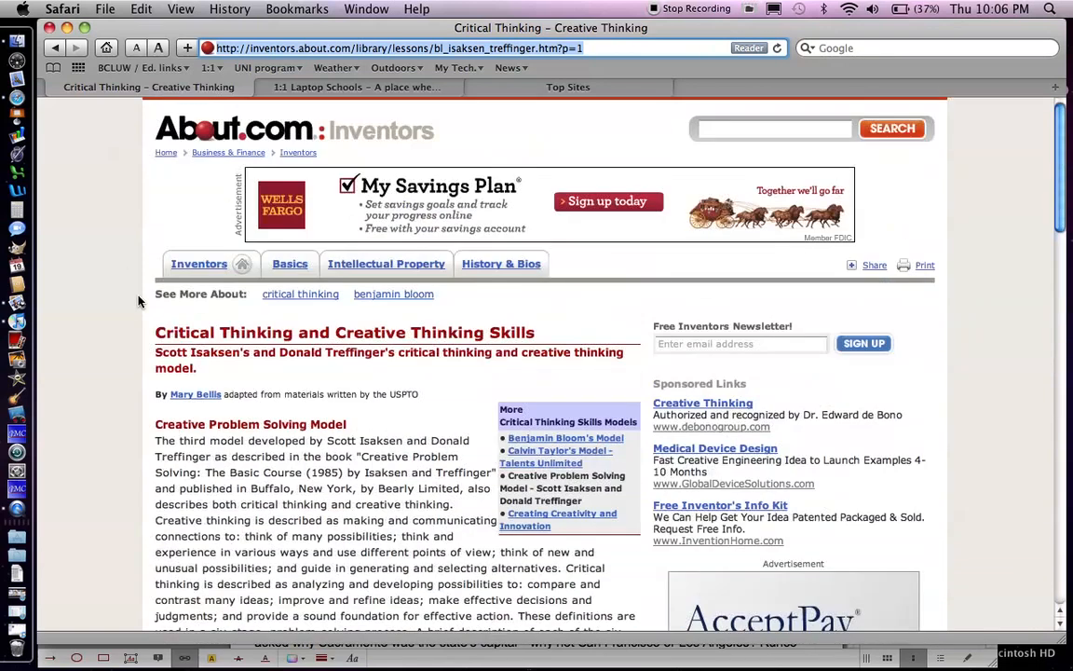
right_click(419, 49)
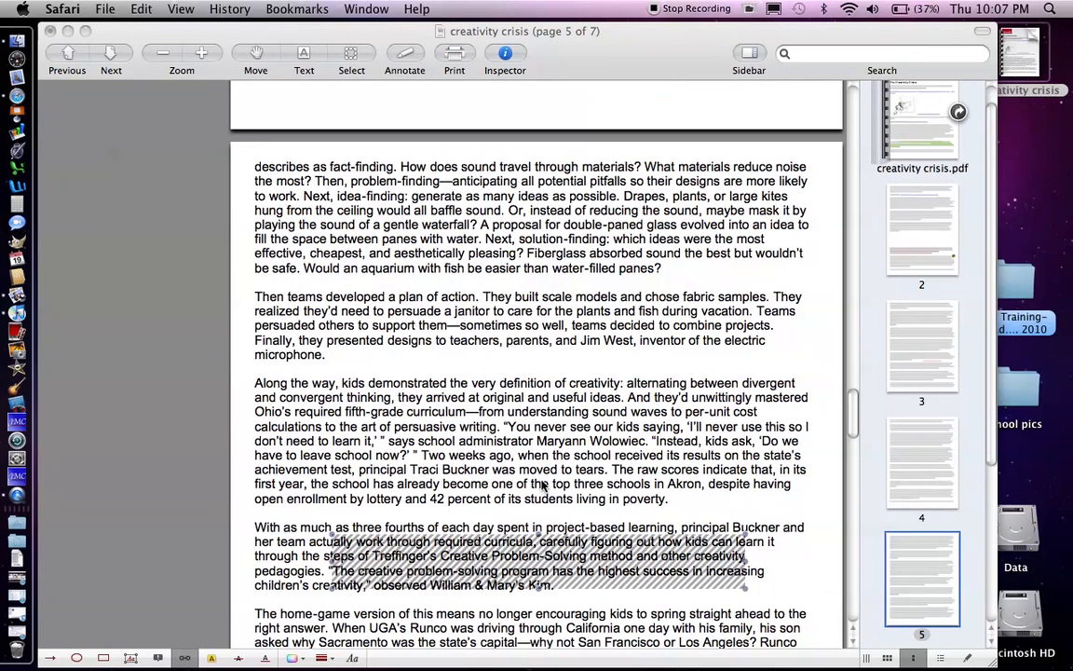
Step: In the link Inspector, switch the paragraph's link type from Link Within PDF to URL
click(505, 52)
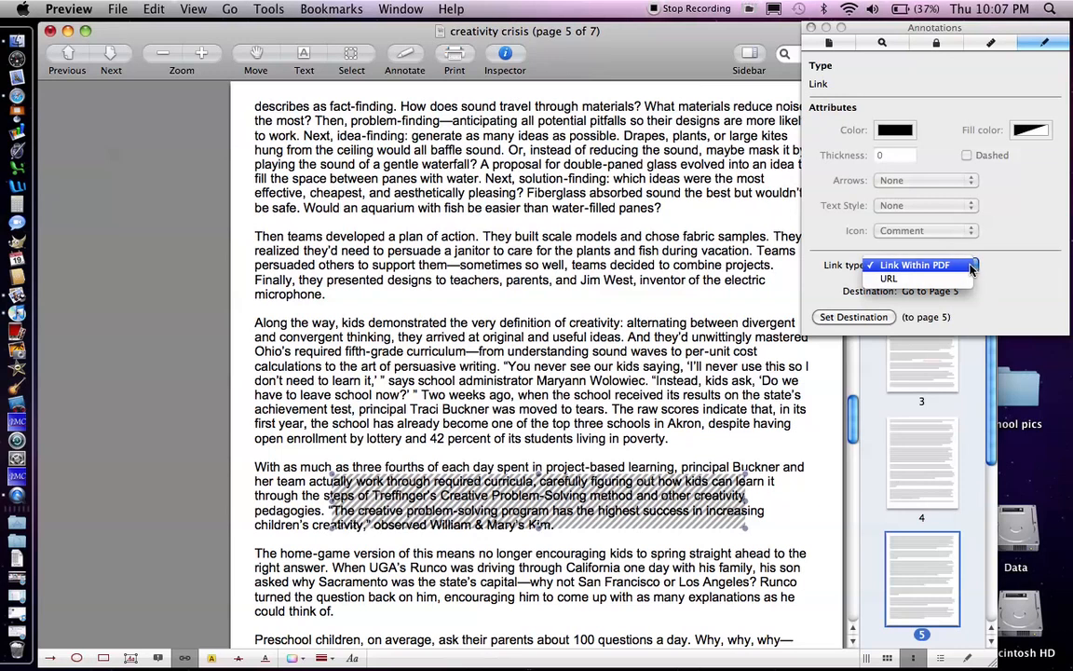
mouse_move(887, 279)
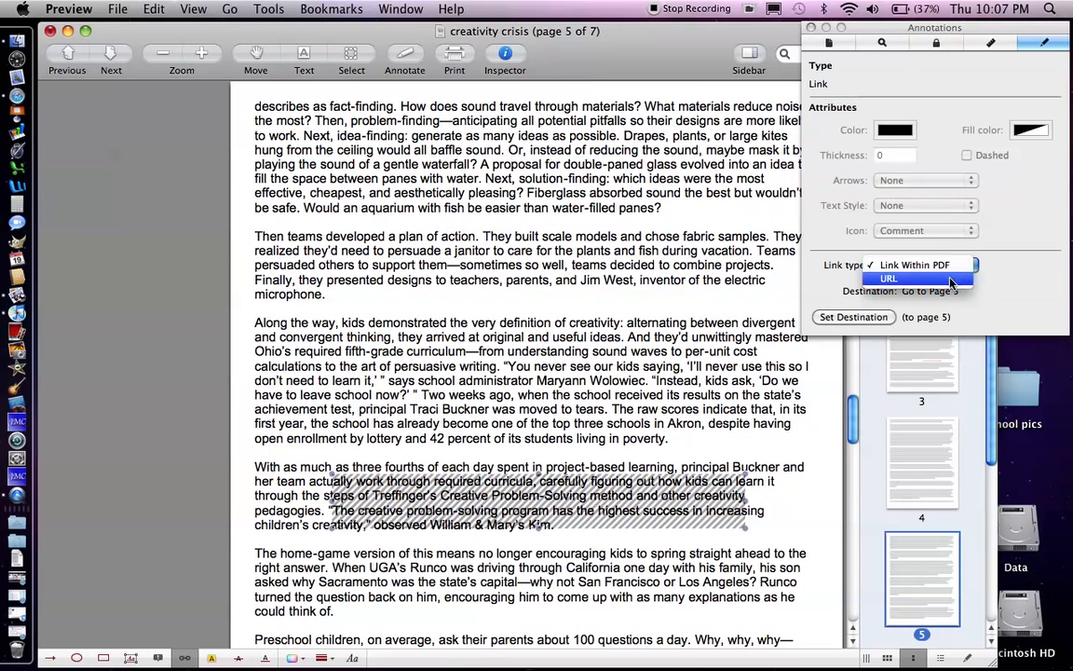
click(887, 279)
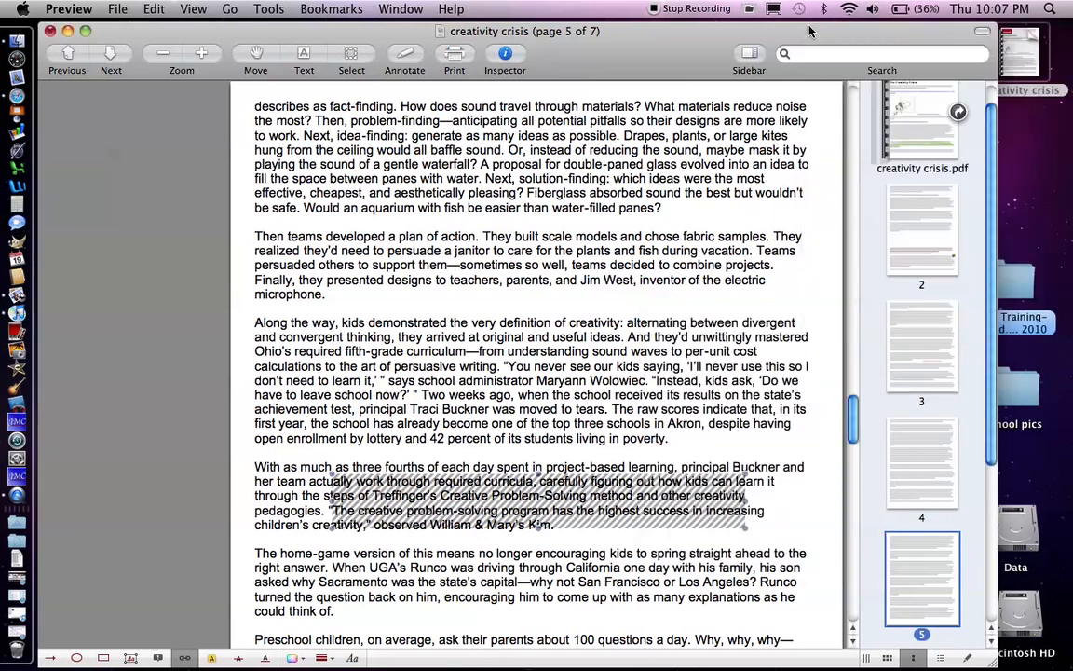
mouse_move(226, 606)
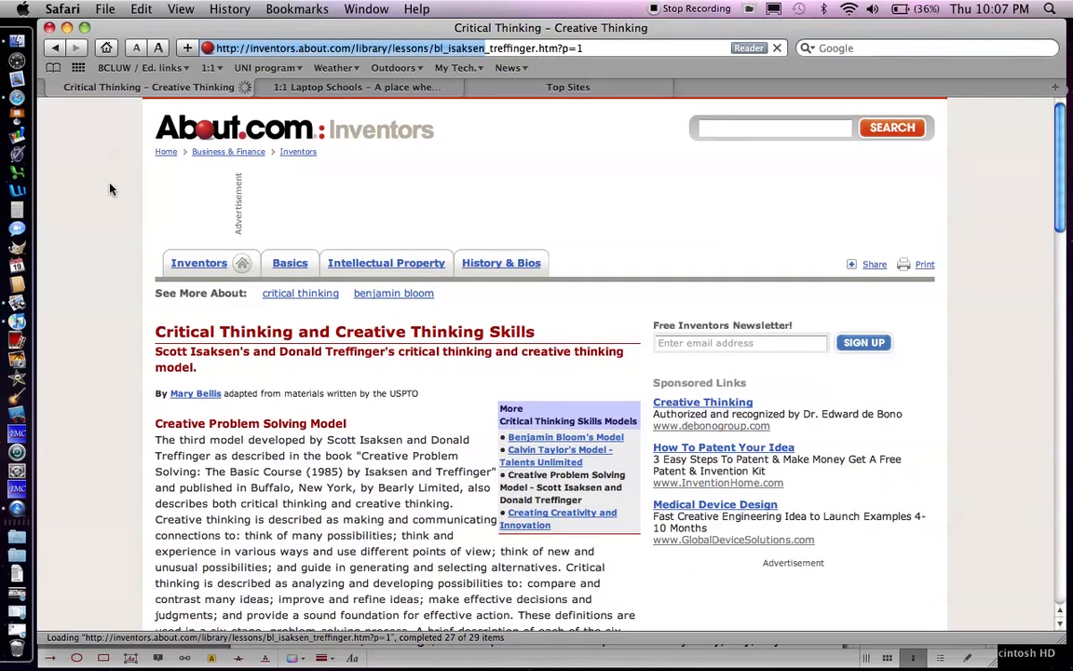
scroll(down, 3)
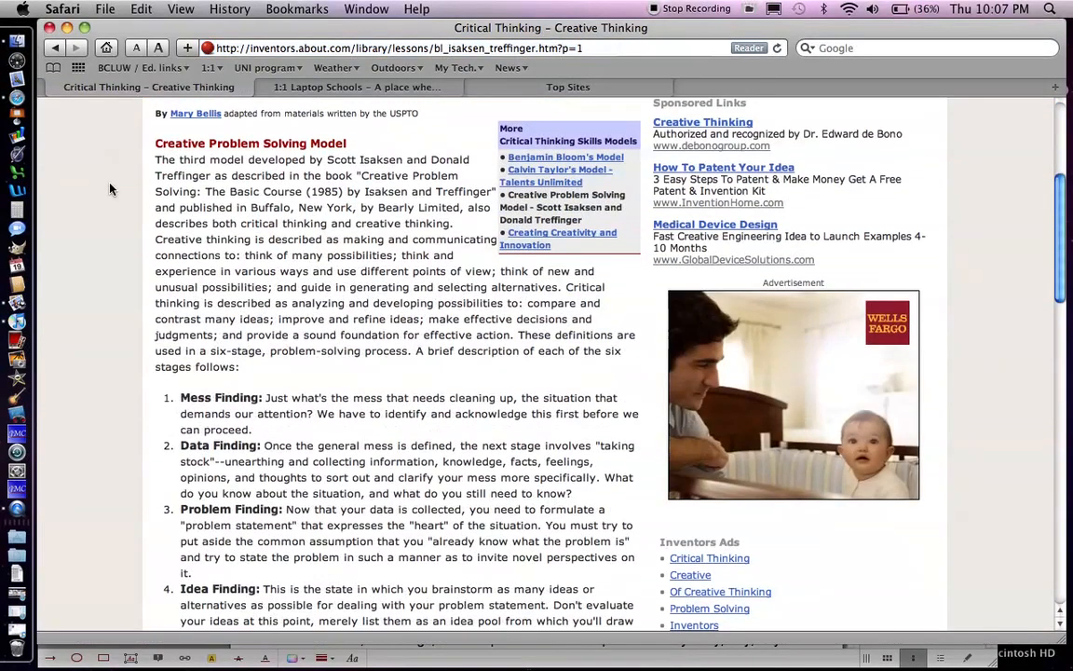
scroll(up, 3)
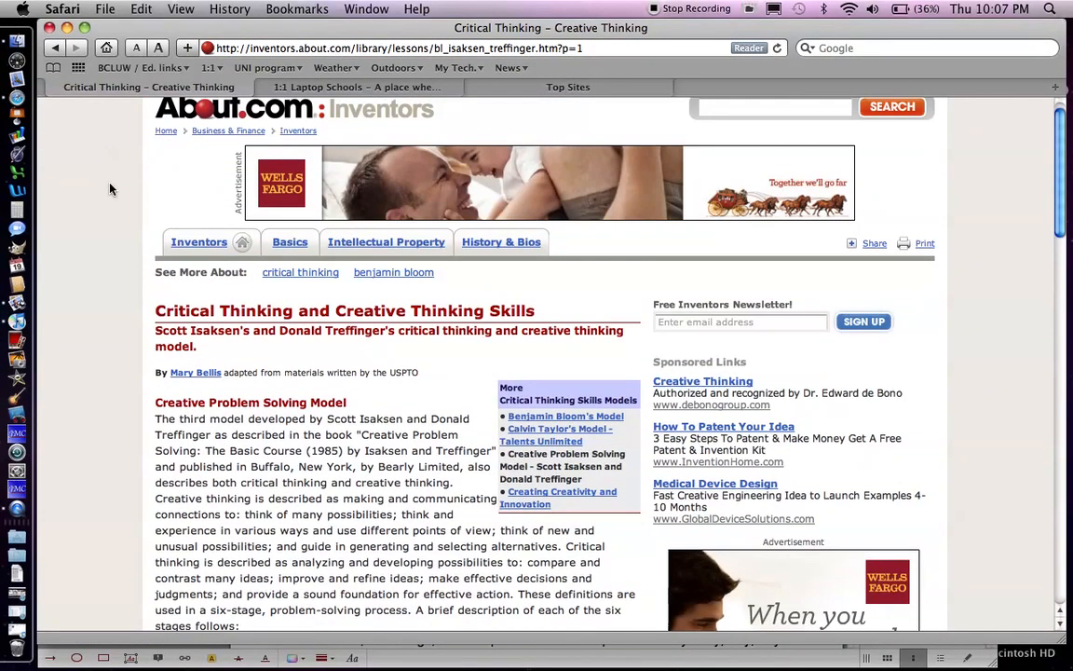
scroll(up, 3)
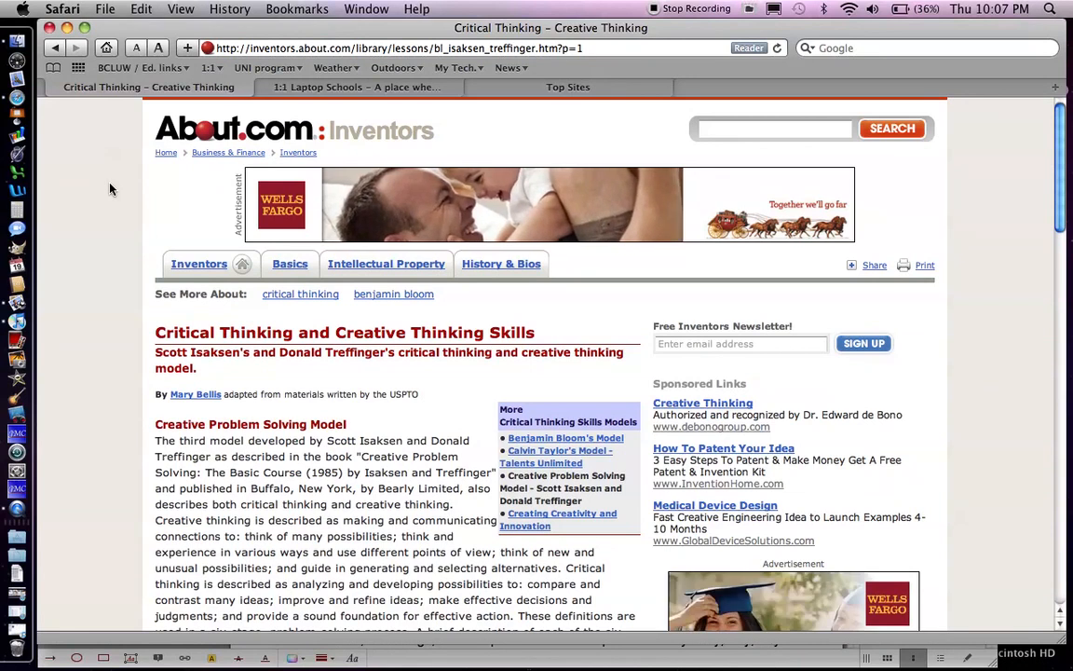
mouse_move(65, 136)
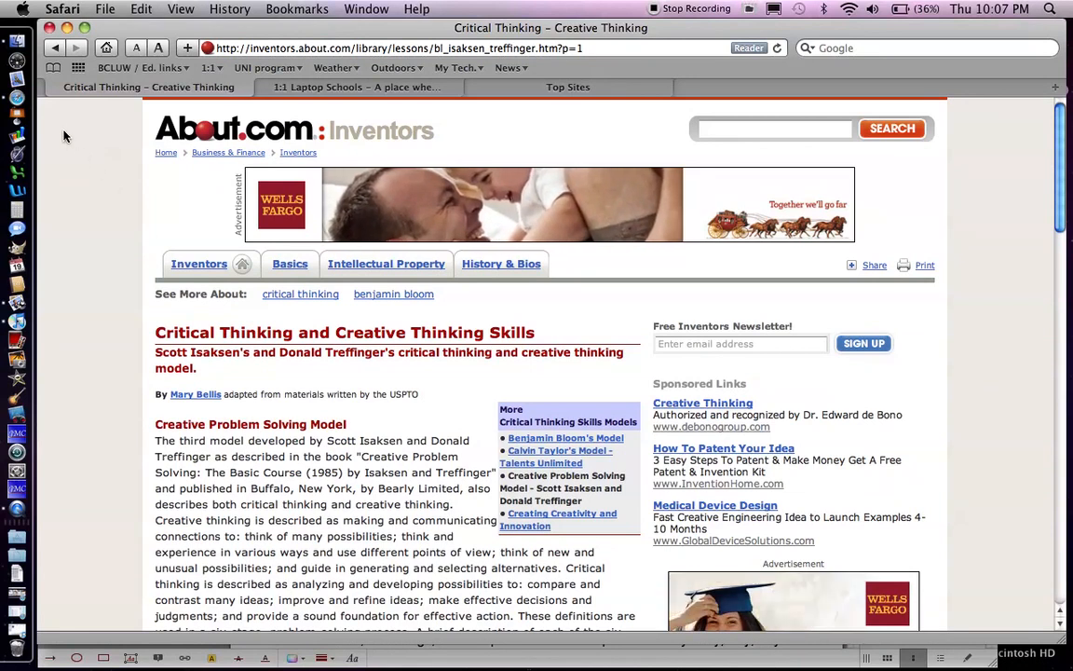